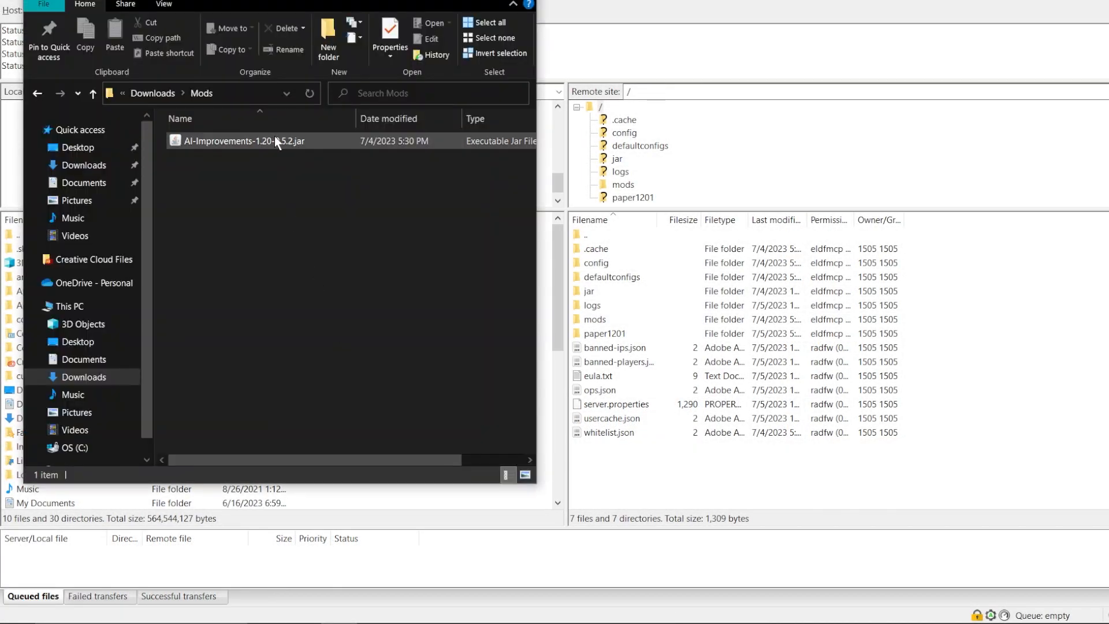
Open Lithium's 0.11.2 release so its Fabric 1.20.1 jar is offered for download.
double_click(244, 141)
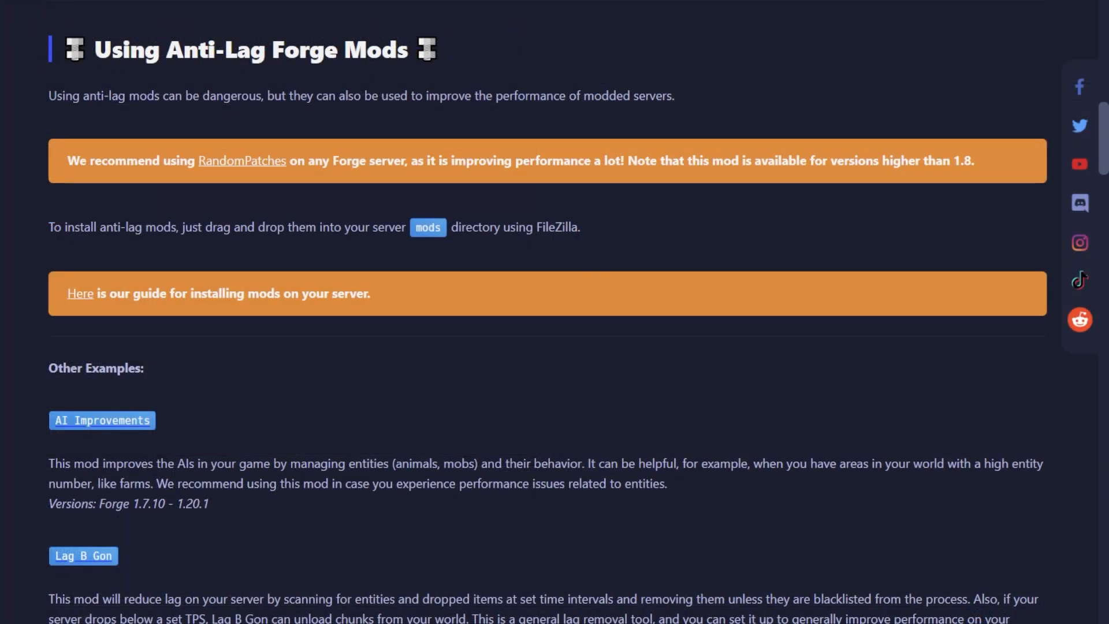
scroll(down, 3)
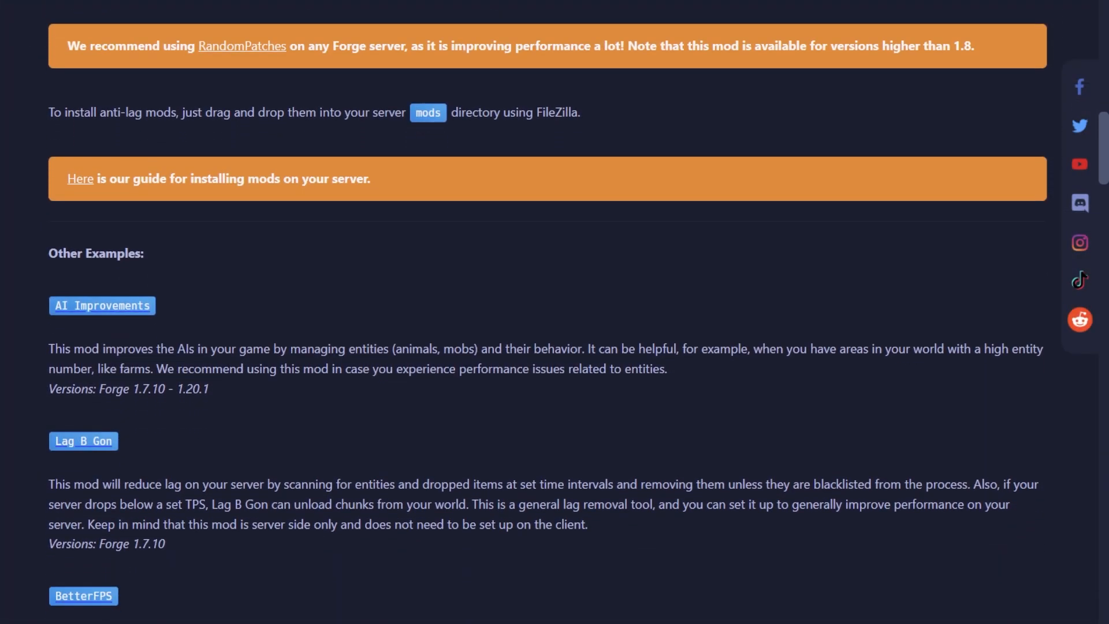
scroll(down, 3)
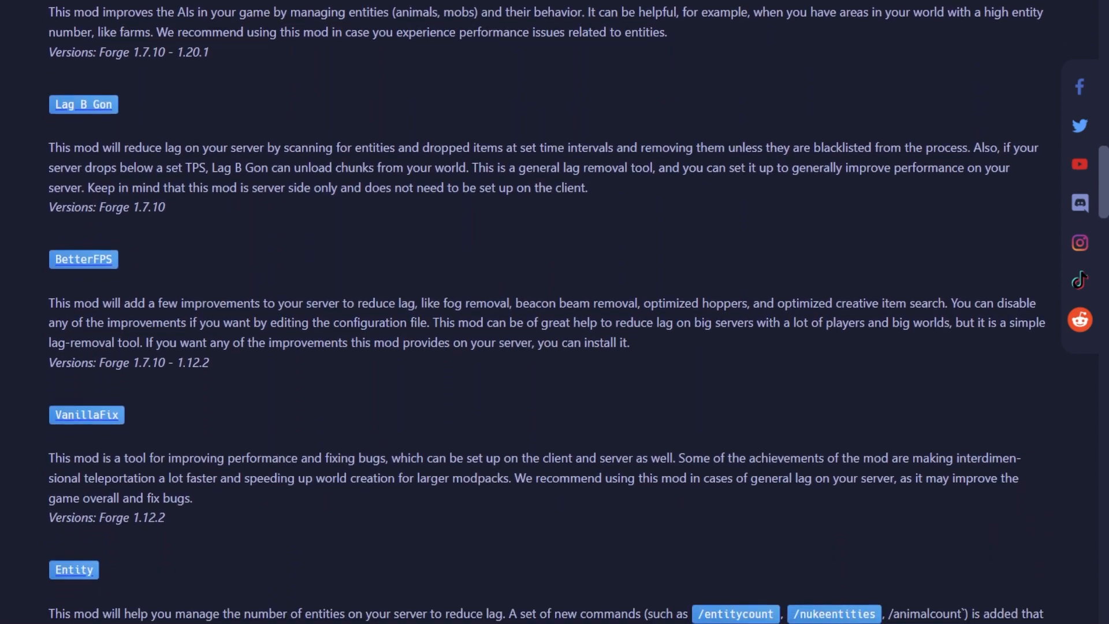
scroll(down, 3)
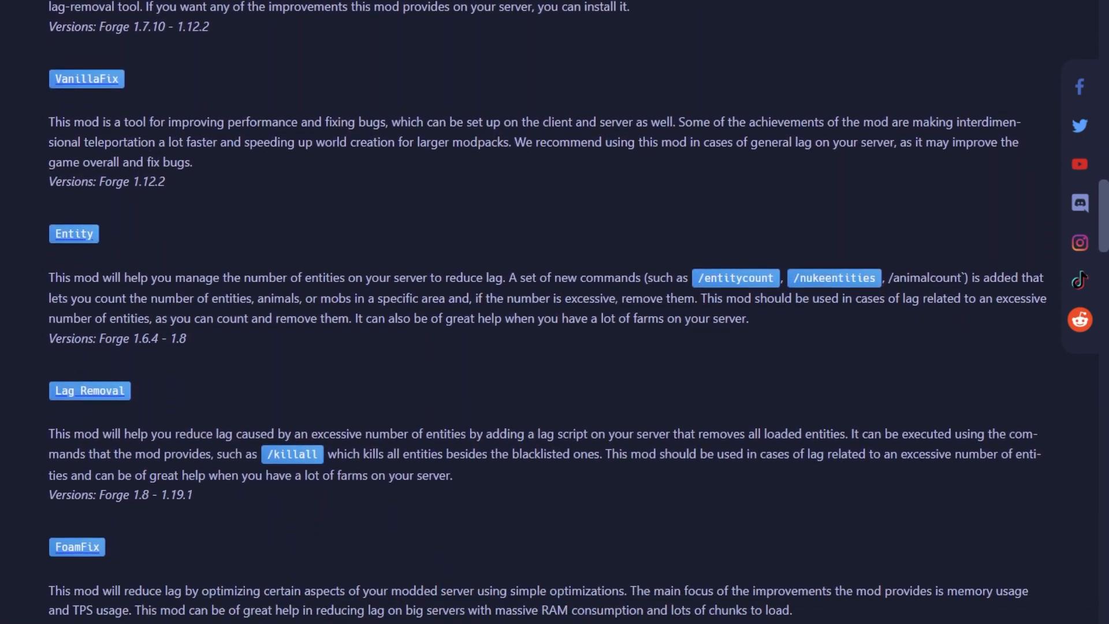
scroll(down, 3)
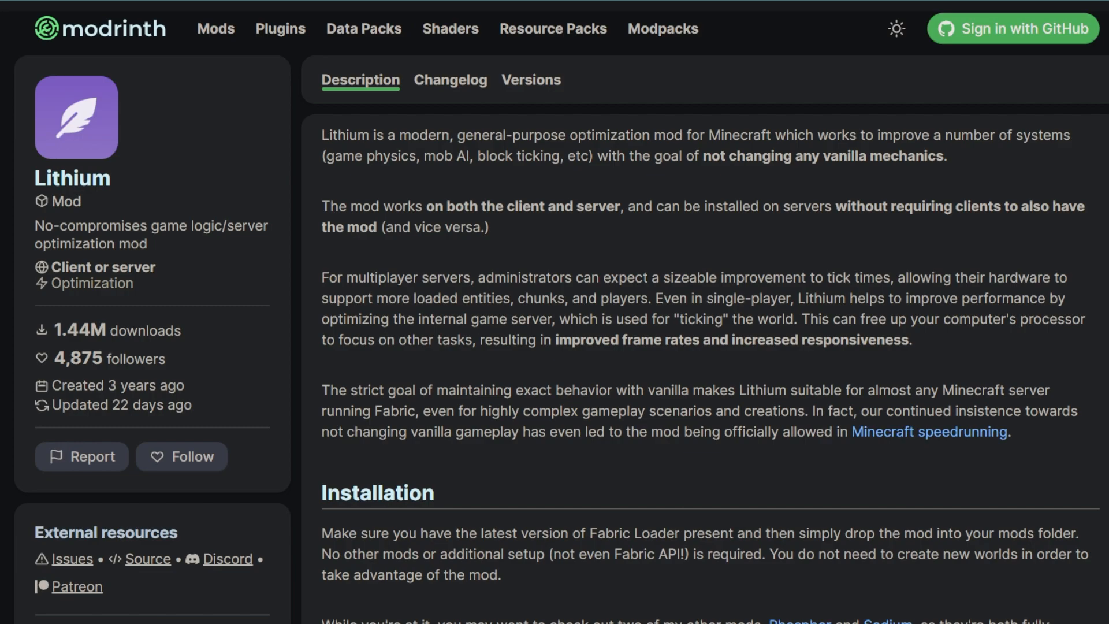
click(530, 79)
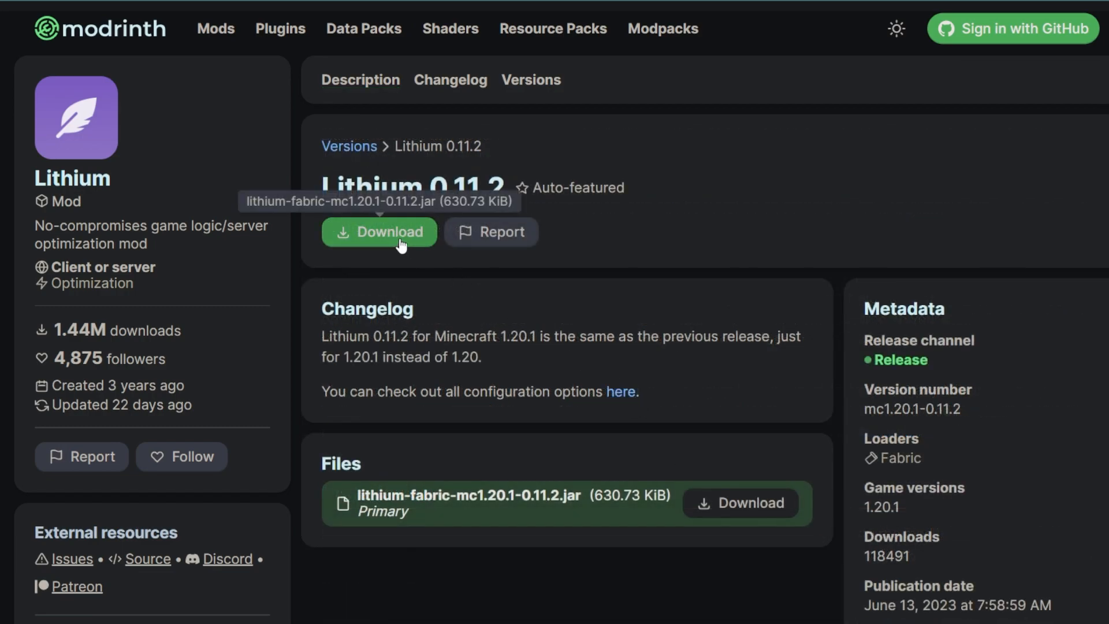
mouse_move(749, 333)
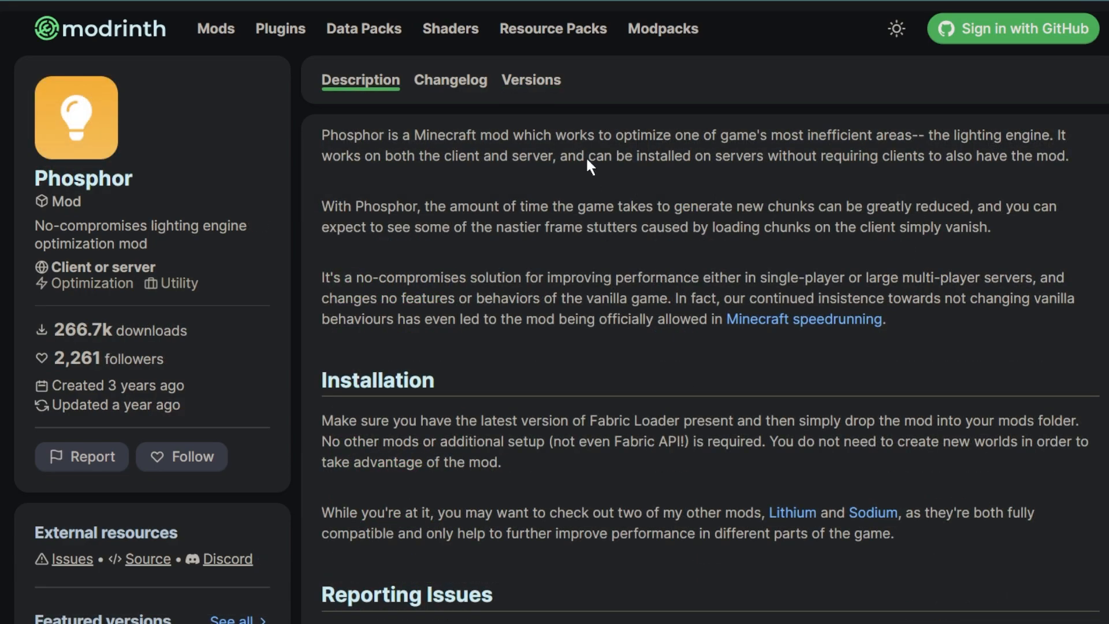
Open the Phosphor lighting-optimization mod page on Modrinth.
click(530, 80)
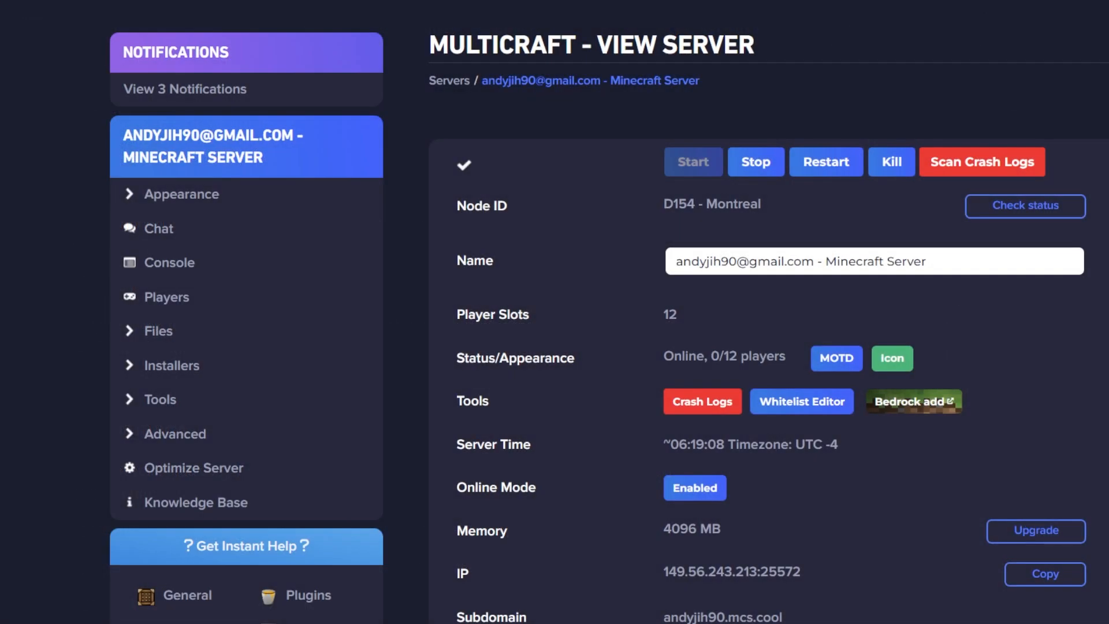
mouse_move(206, 332)
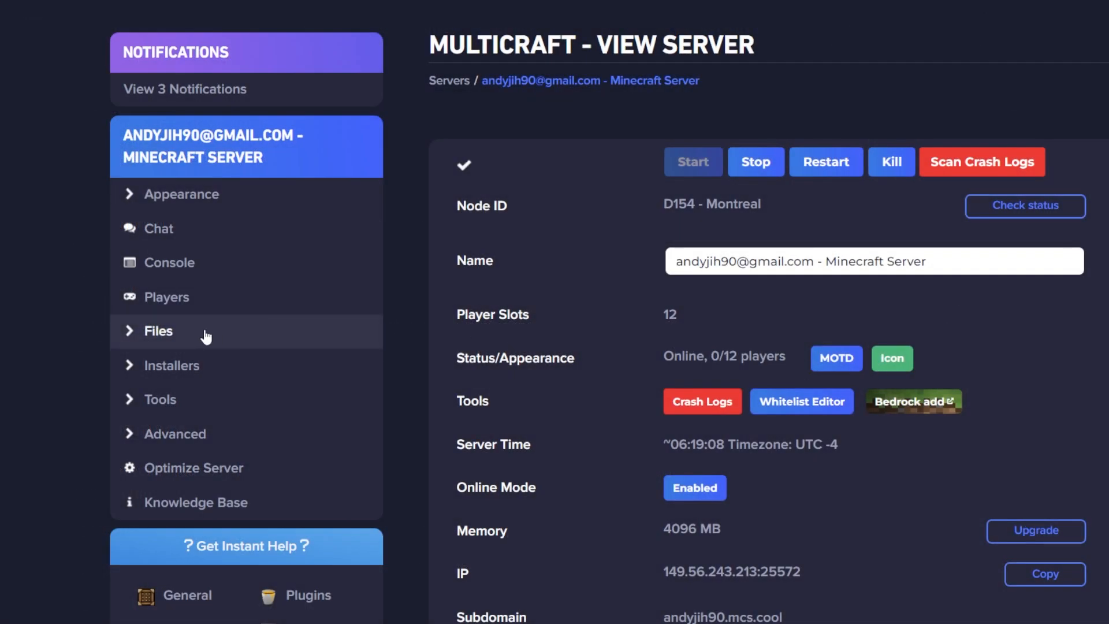
Lower the view distance in server.properties via Config Files, then restart the server.
click(158, 331)
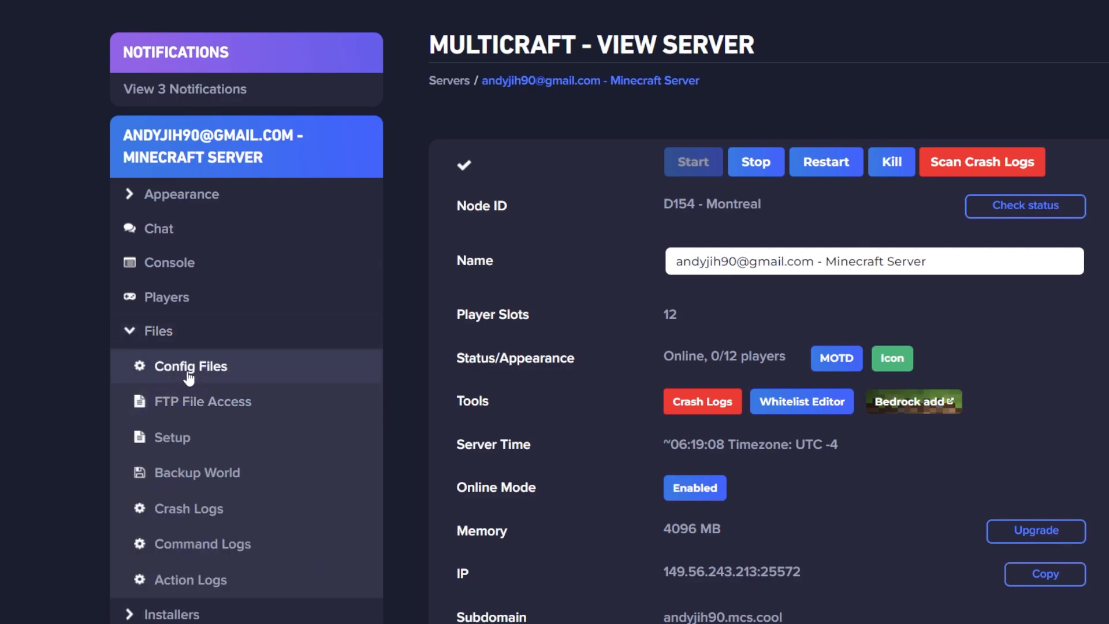
click(192, 366)
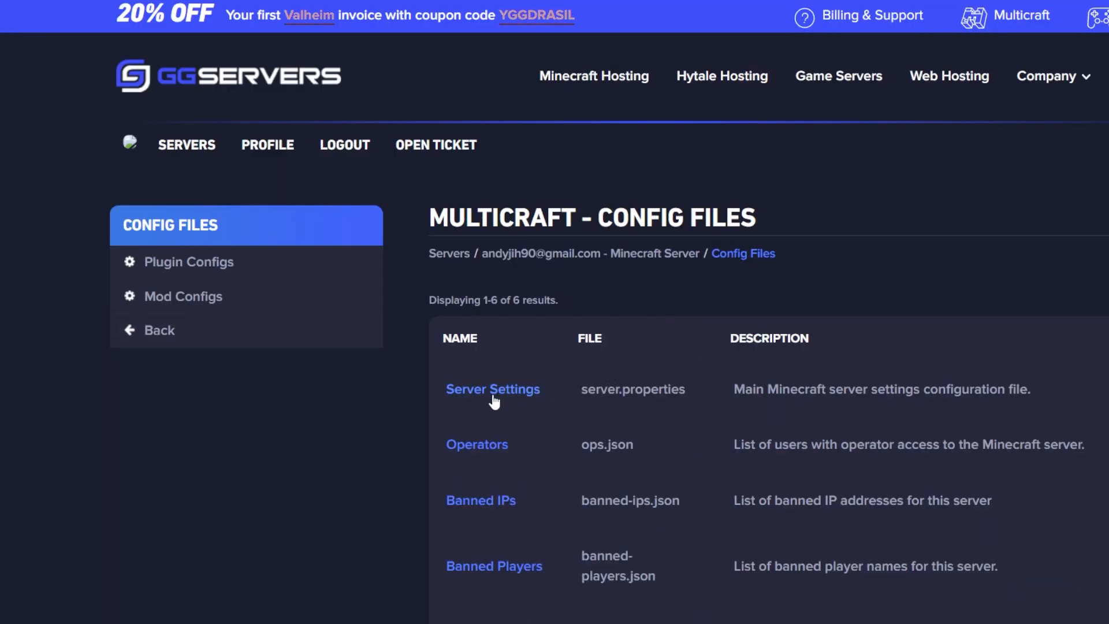
click(492, 390)
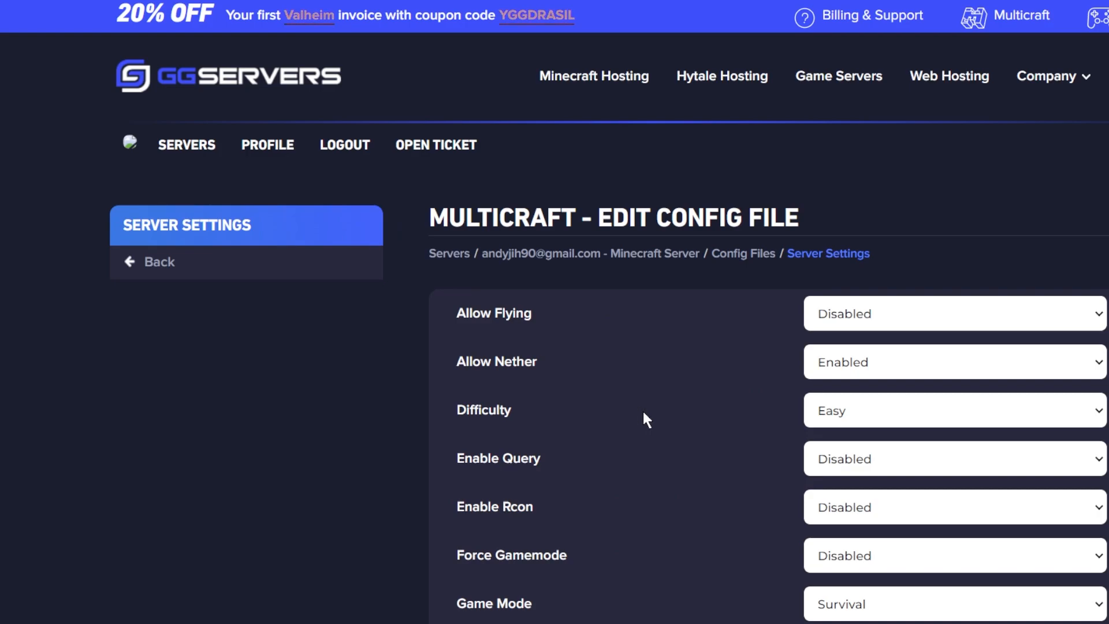
scroll(down, 3)
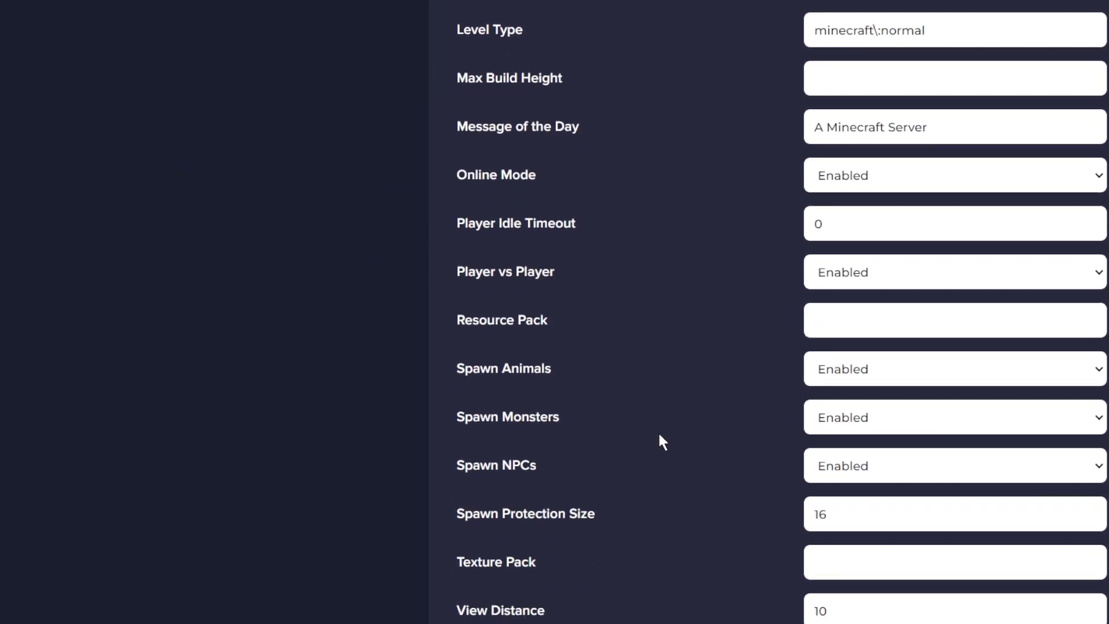
scroll(down, 3)
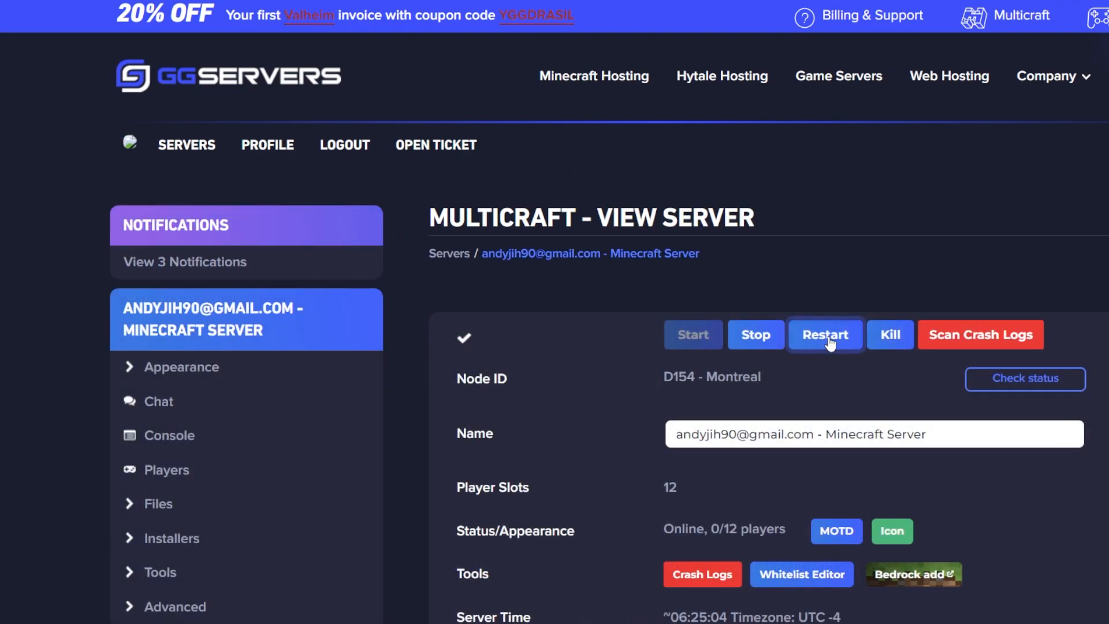
click(825, 335)
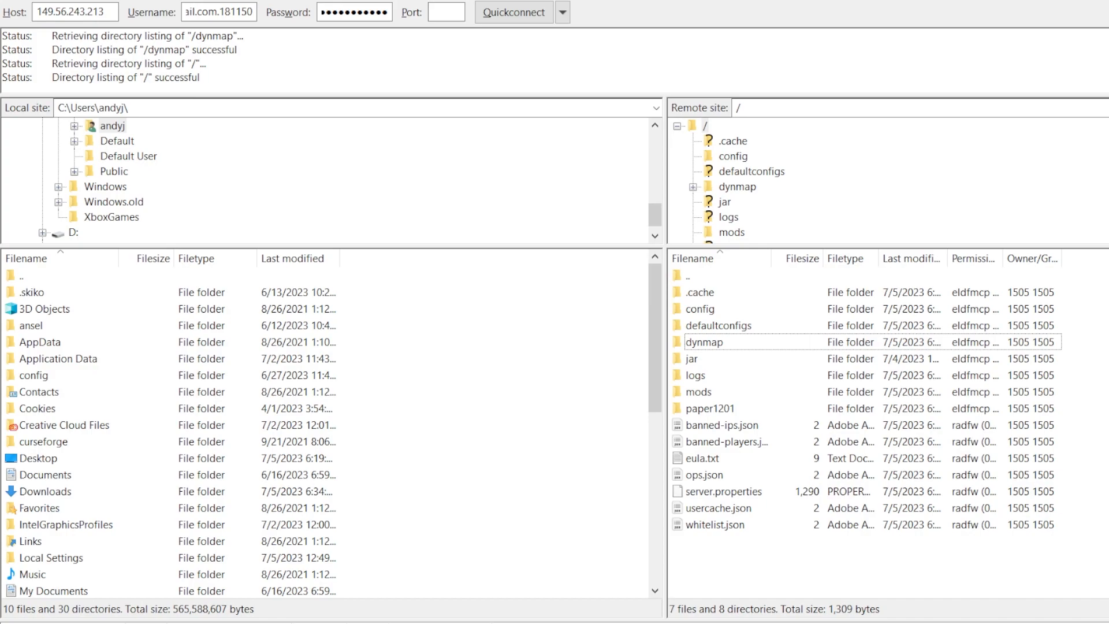
Open configuration.txt from the server's dynmap folder for editing.
click(707, 342)
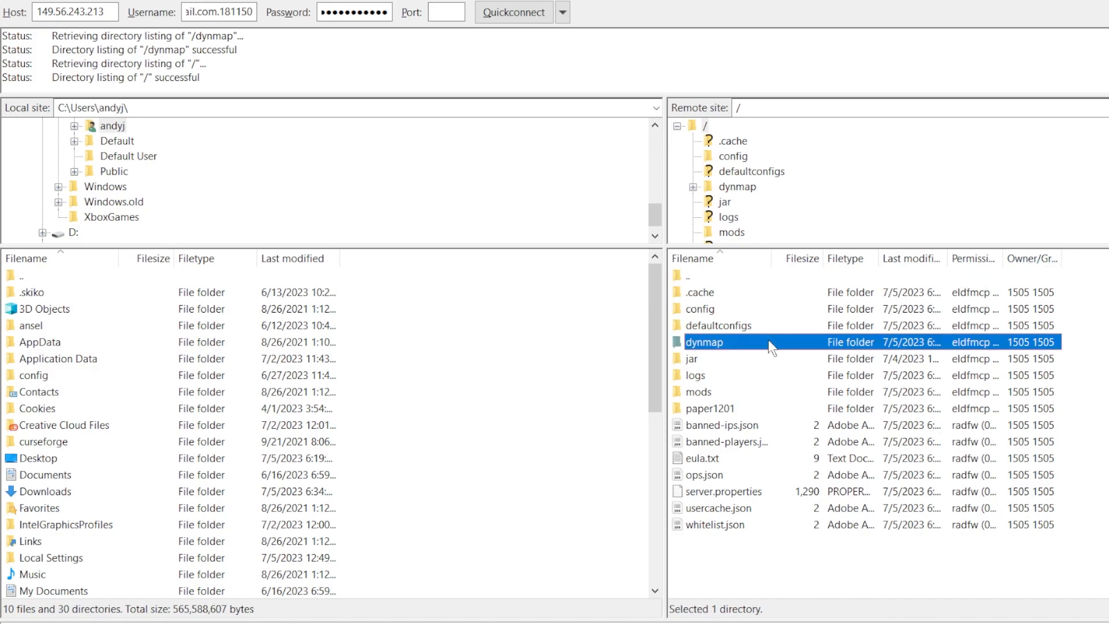
double_click(704, 342)
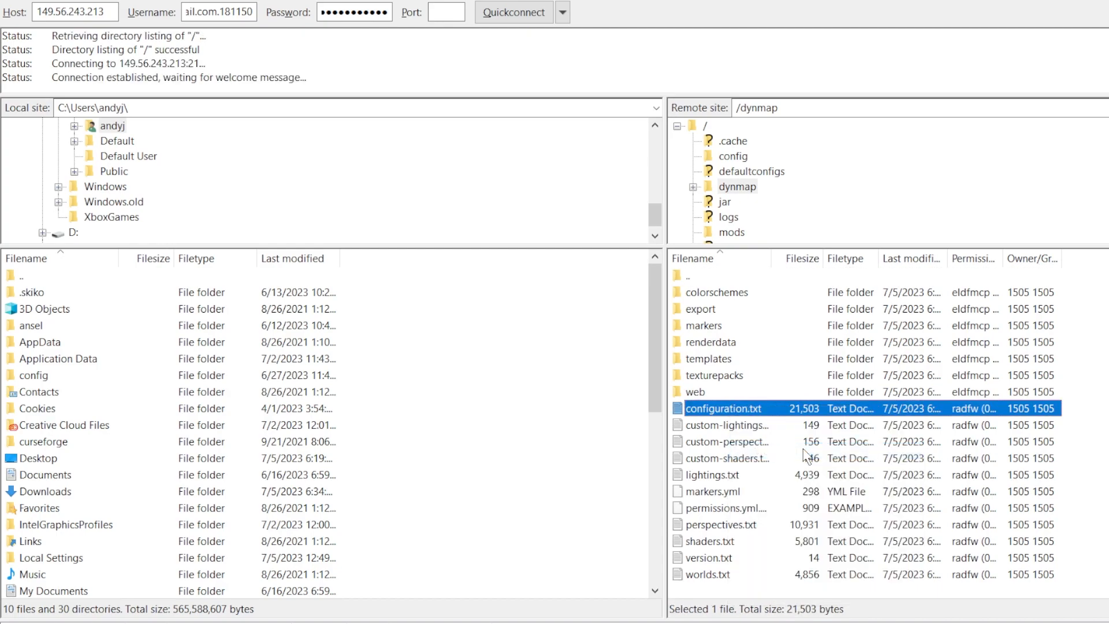
double_click(725, 408)
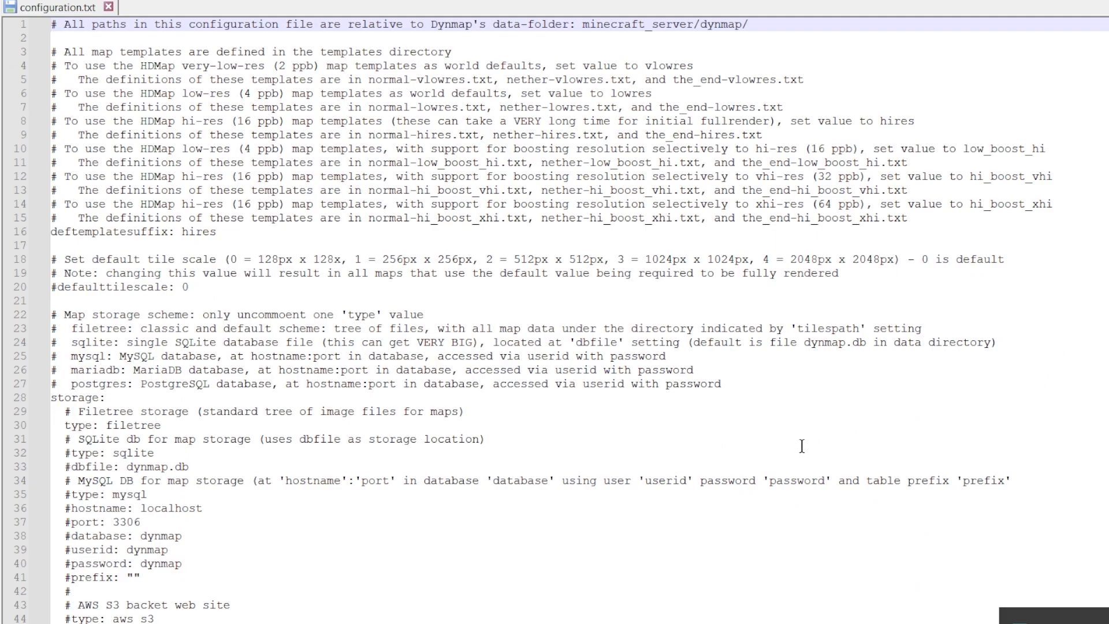
mouse_move(168, 263)
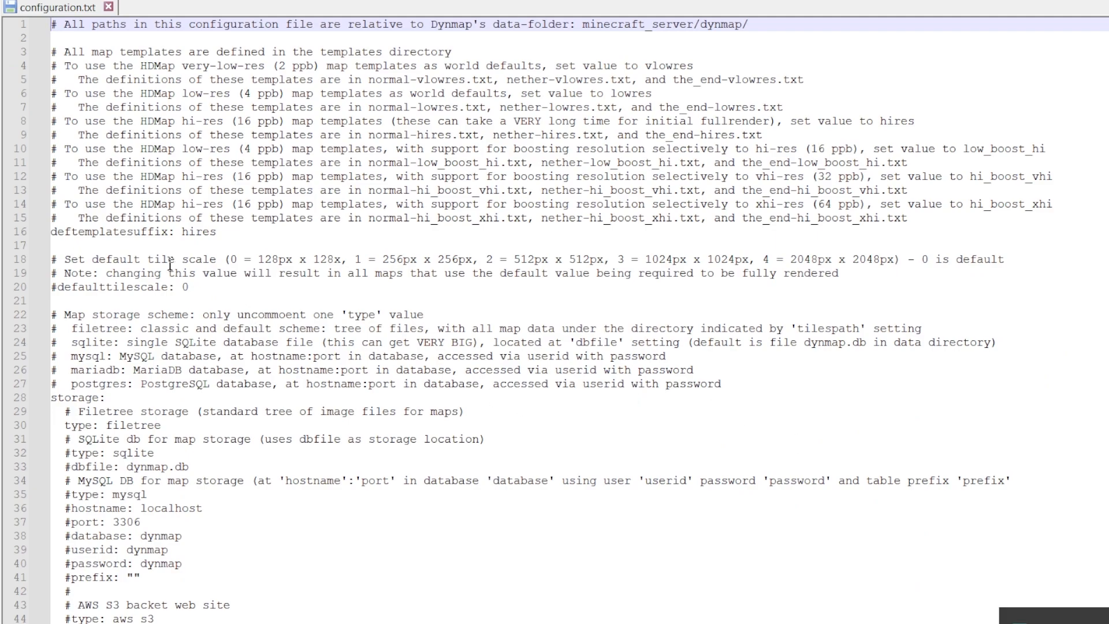
Replace the deftemplatesuffix value hires with vlowres.
double_click(198, 233)
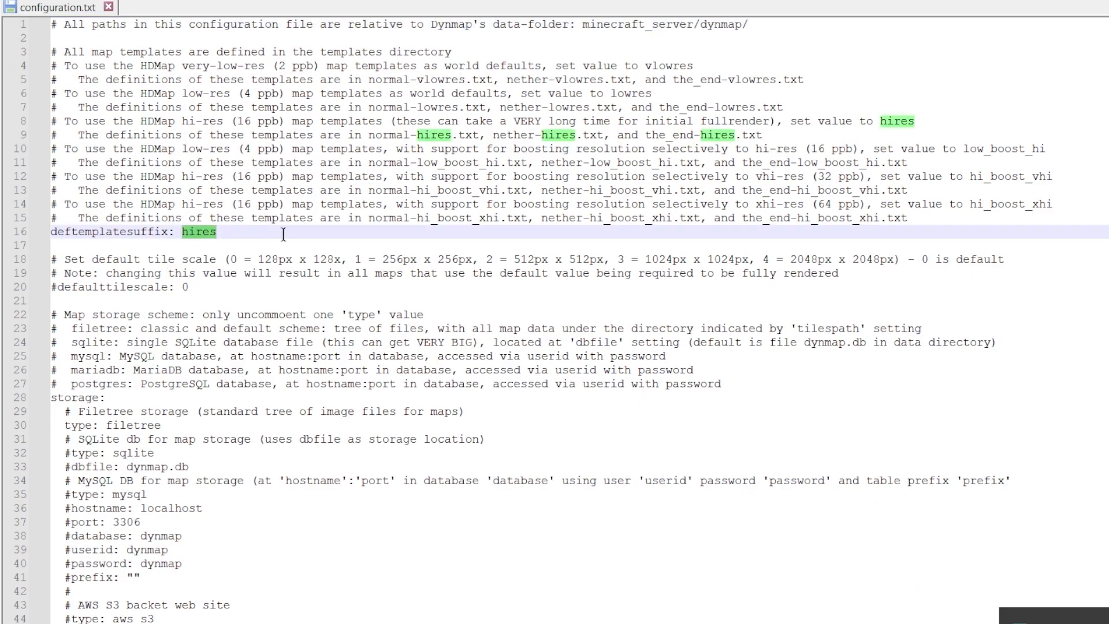
text(vlow)
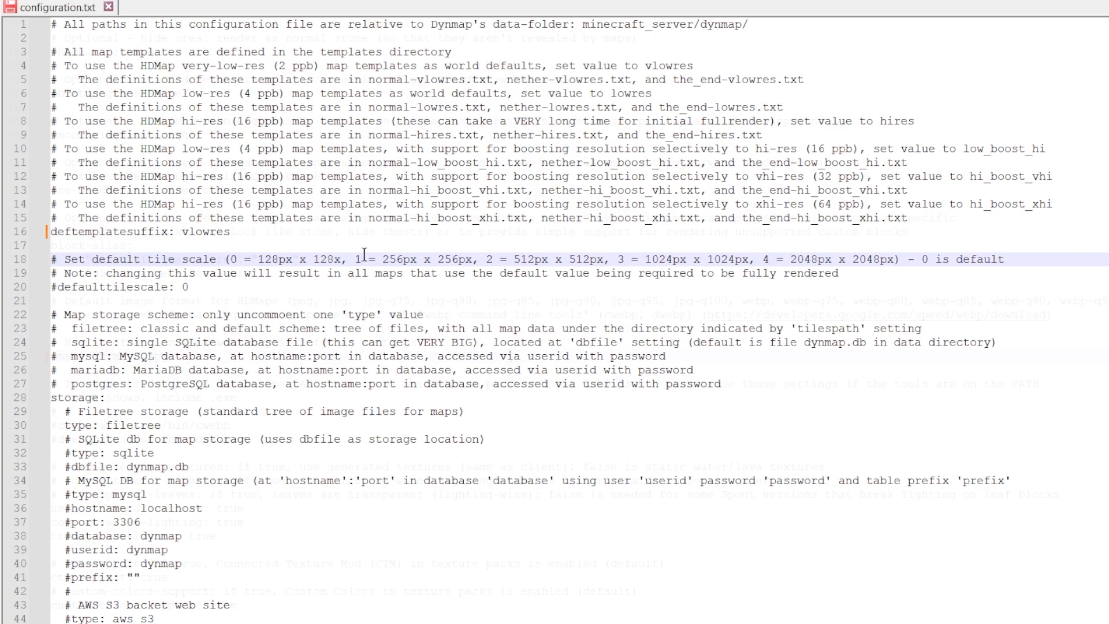
scroll(down, 3)
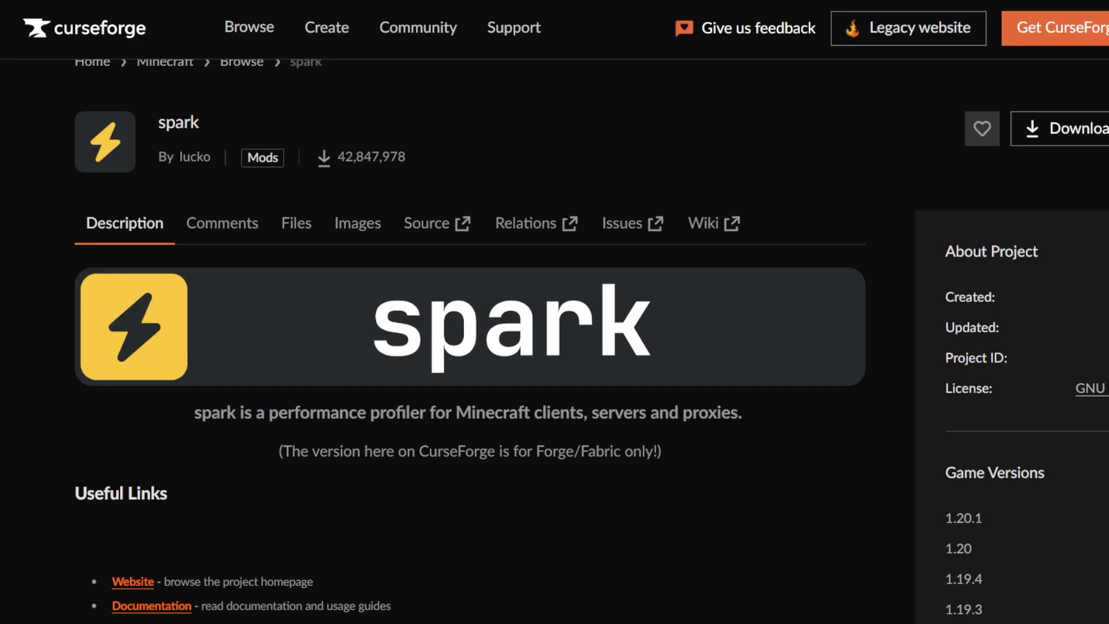
Download the spark 1.10.42 Forge jar into the Mods downloads folder.
click(1070, 129)
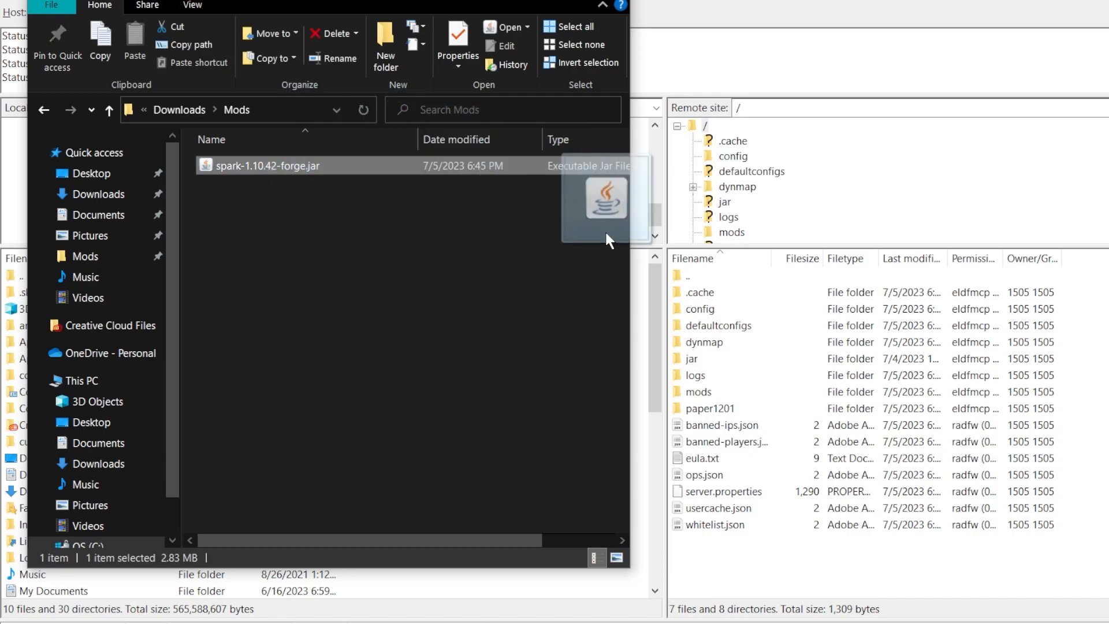
mouse_move(753, 393)
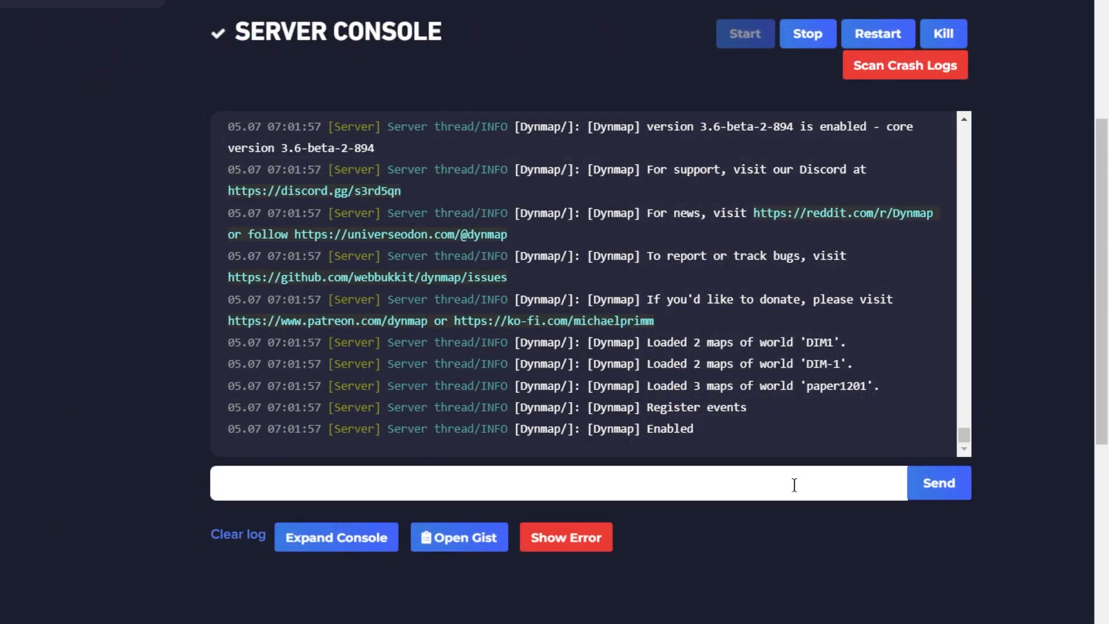
mouse_move(903, 65)
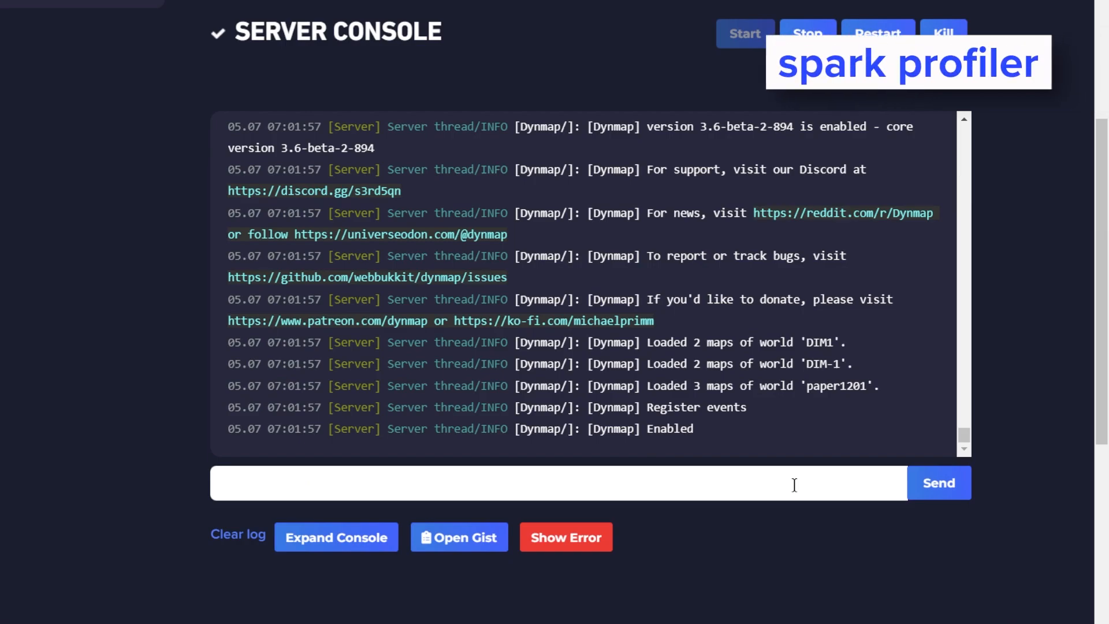
Run 'spark profiler --stop' in the console, uploading results to a spark.lucko.me link.
click(909, 61)
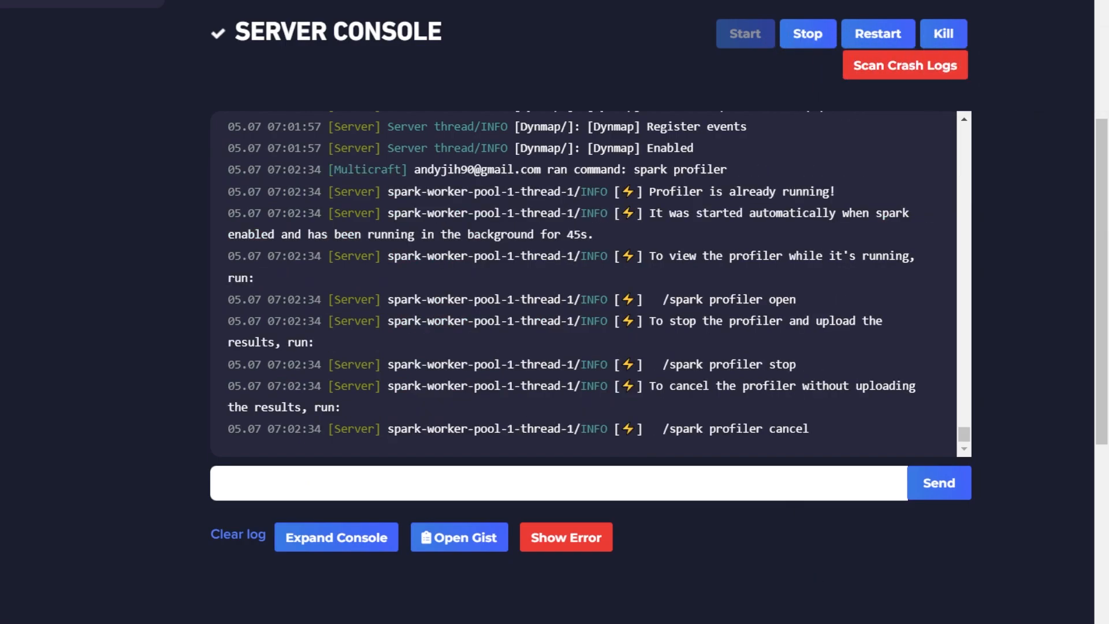
text(spark profiler --stop)
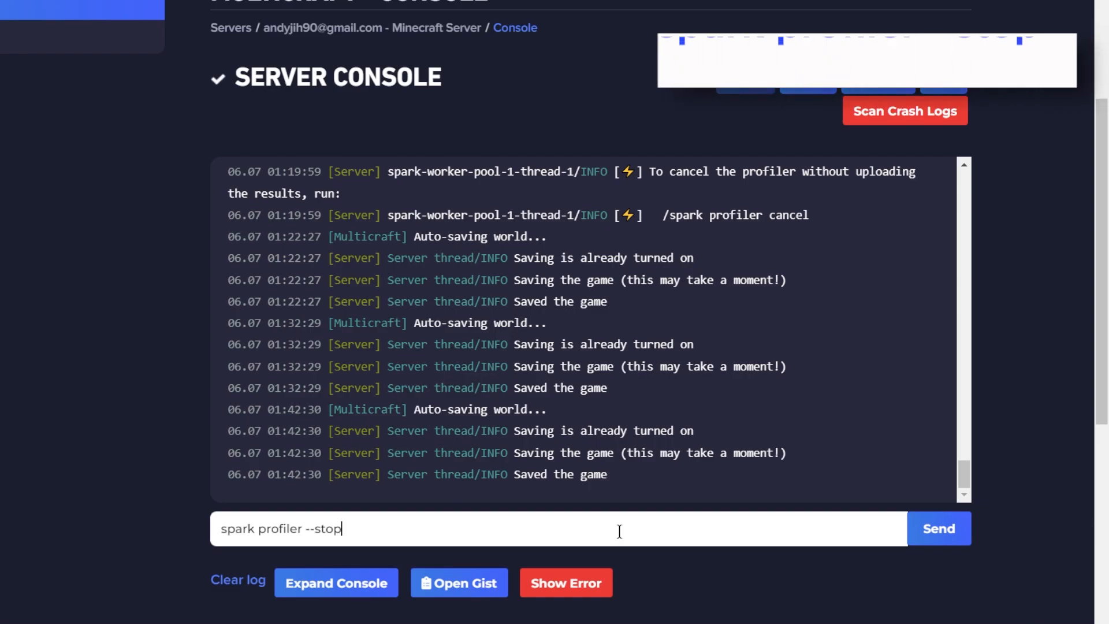
click(938, 528)
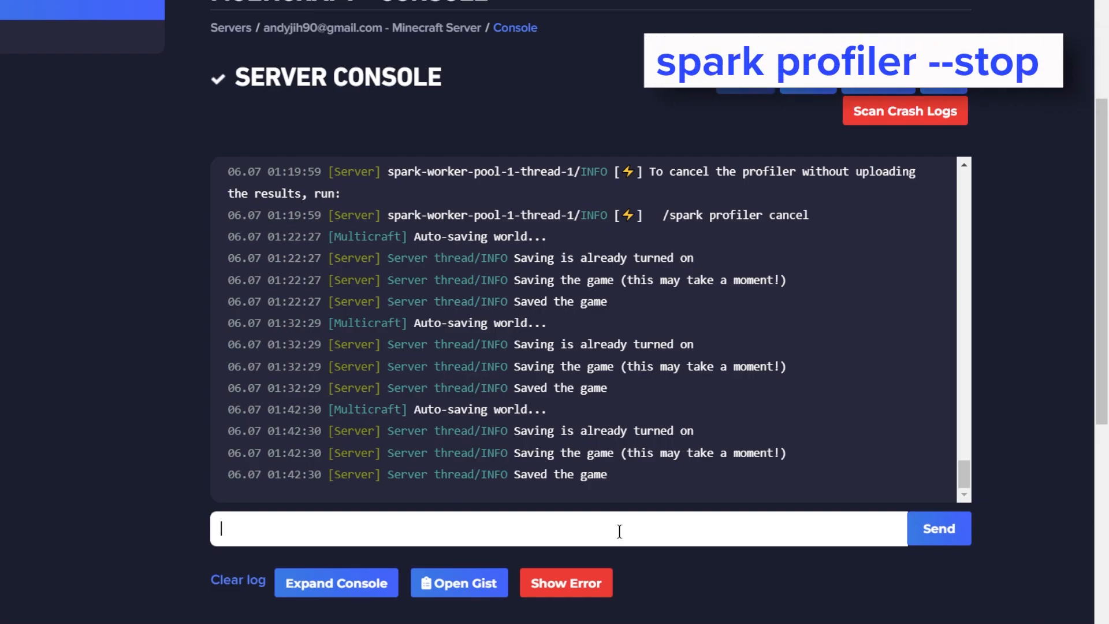
click(938, 528)
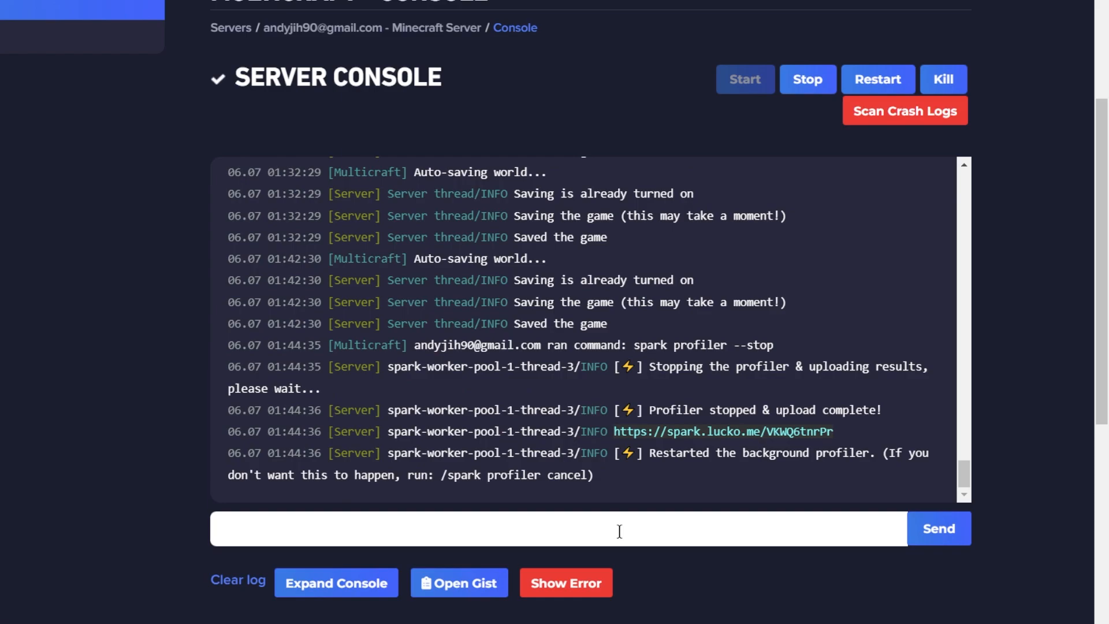
mouse_move(618, 414)
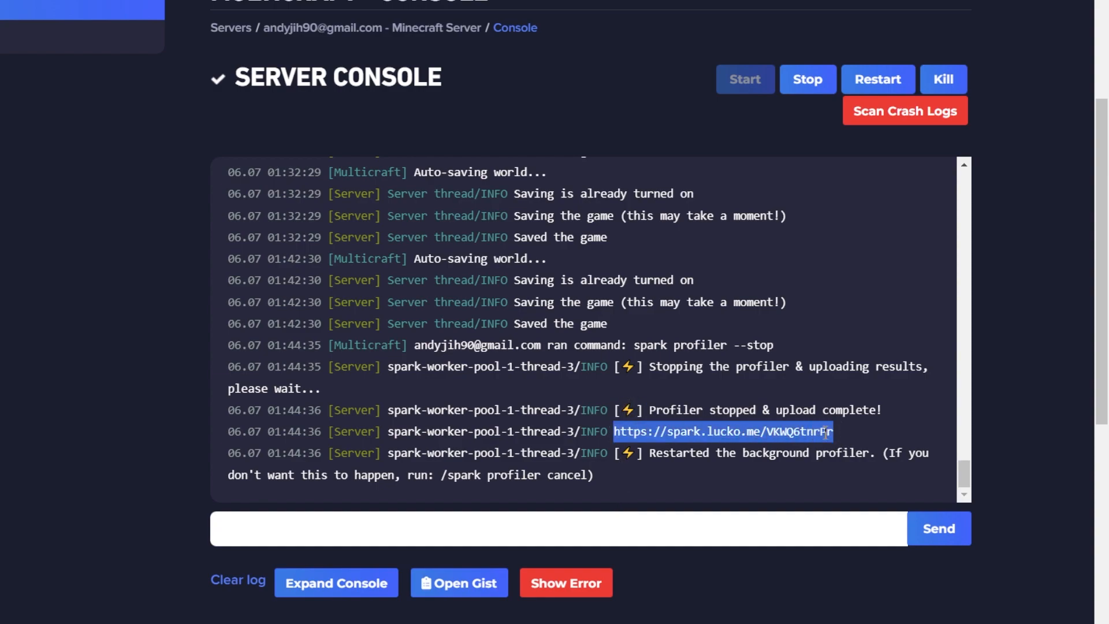
Open the uploaded spark report showing steady 20 TPS and its metrics graph.
click(722, 431)
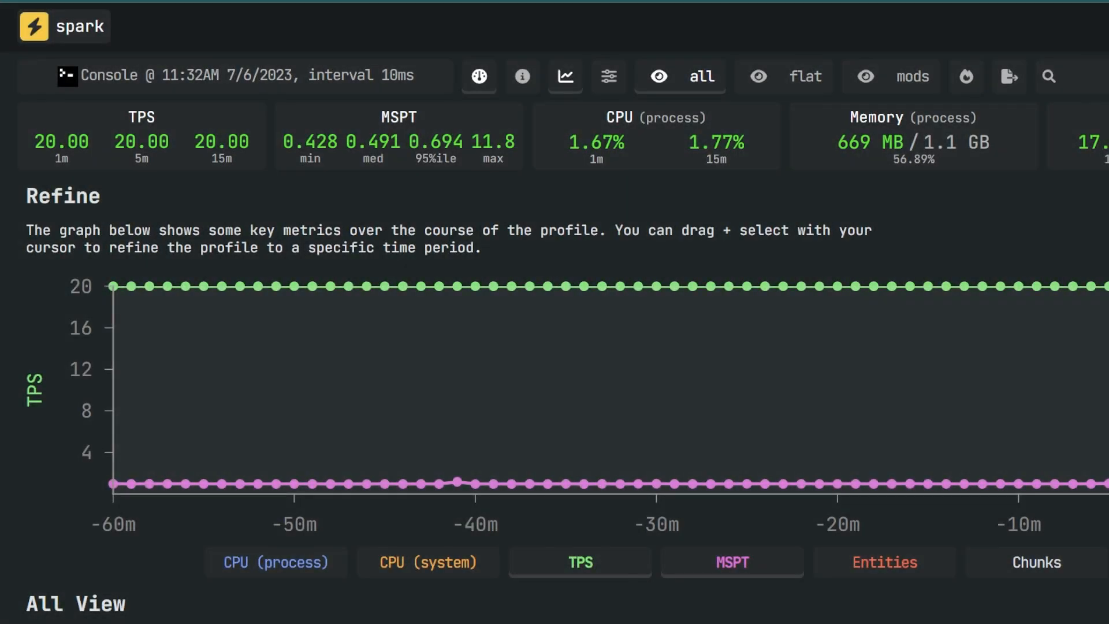
scroll(down, 3)
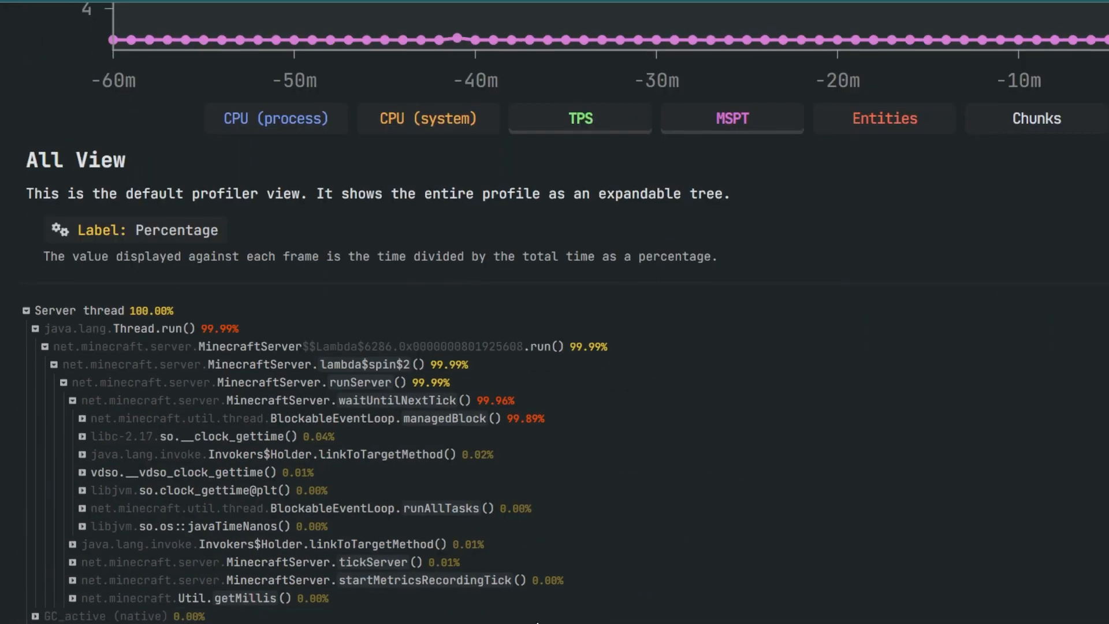
scroll(up, 3)
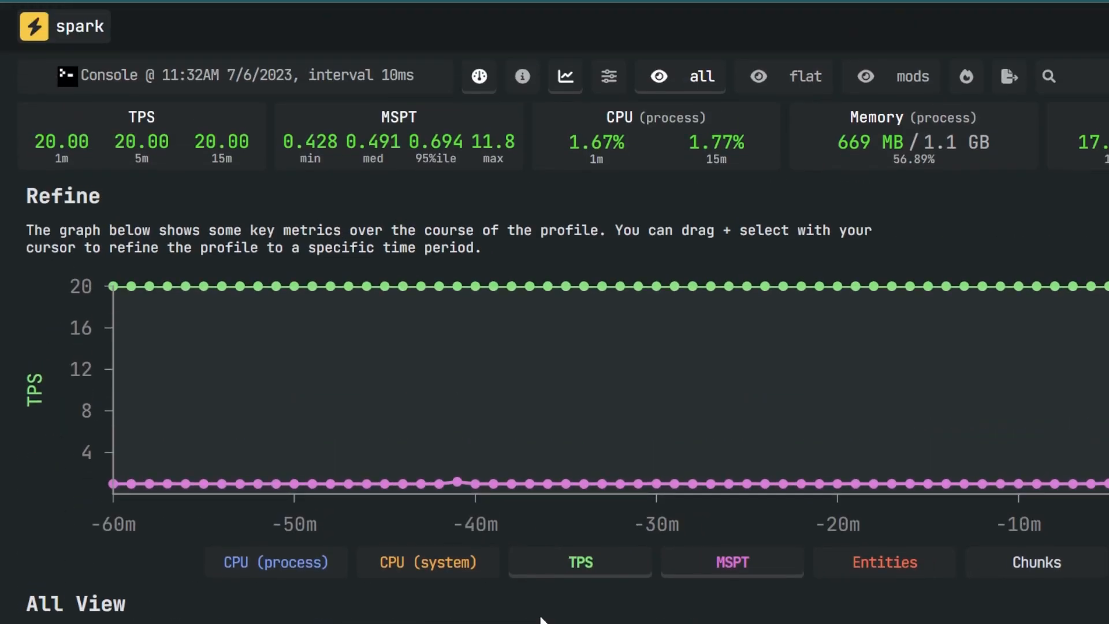
mouse_move(1010, 295)
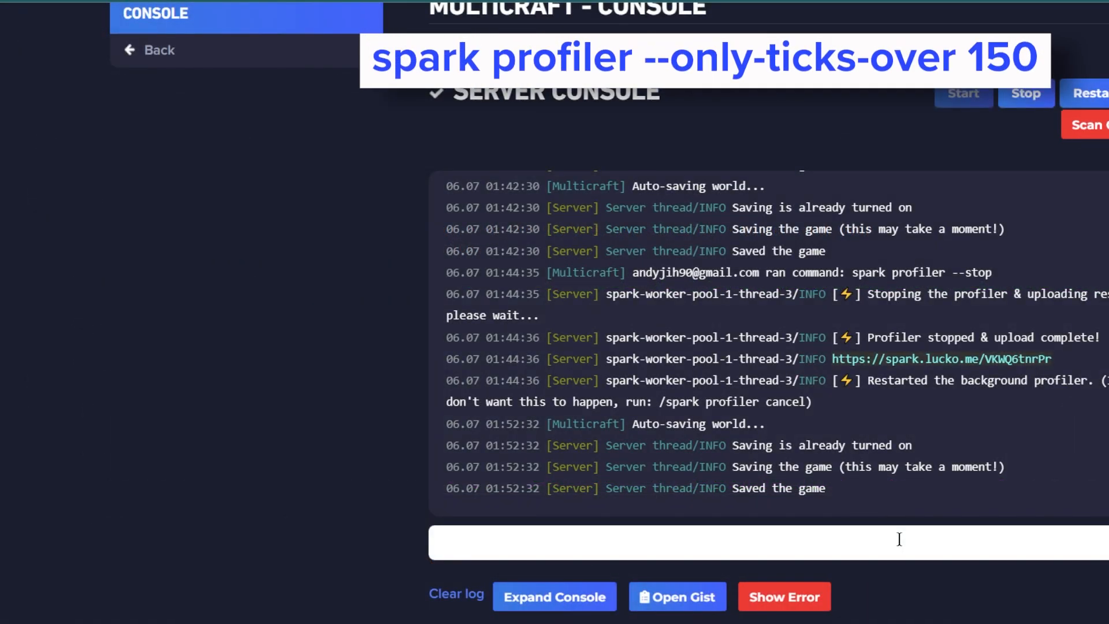
Run 'spark profiler --only-ticks-over 150' to profile only slow ticks.
text(spark profiler --only-ticks-over 150)
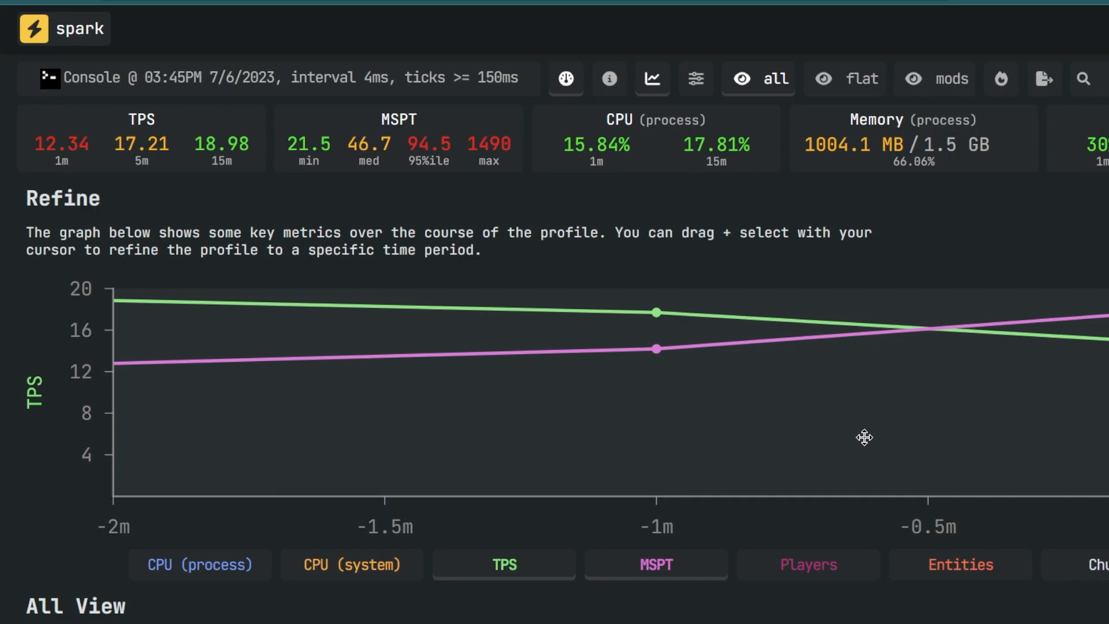
Expand the call tree through EntityTickList.forEach and Mob.tick to Sheep.aiStep at 16.79%.
scroll(down, 3)
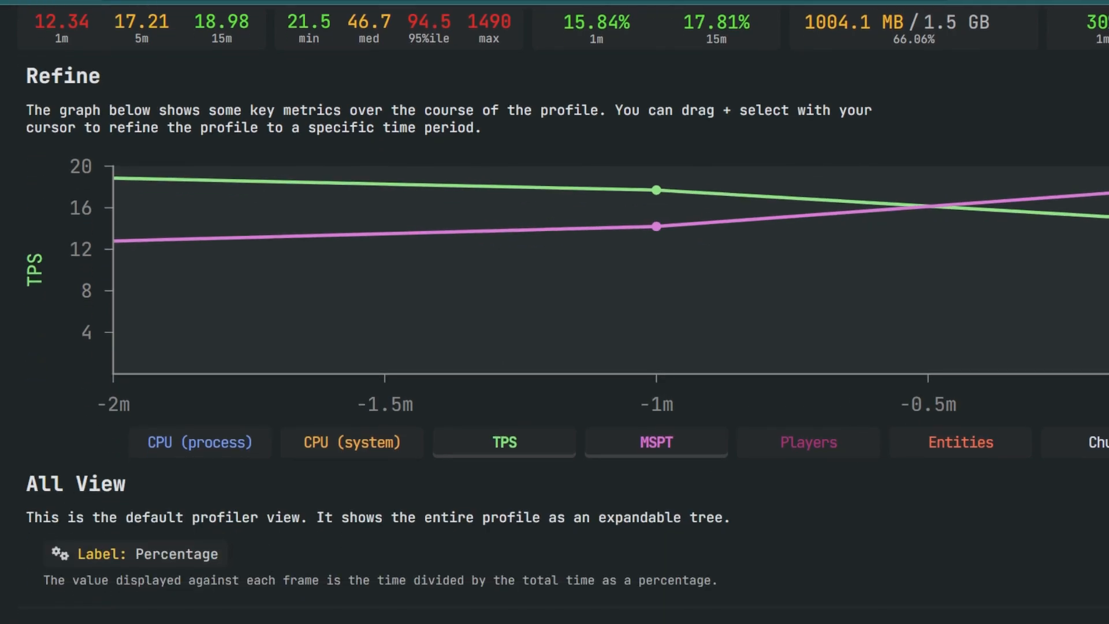
scroll(down, 3)
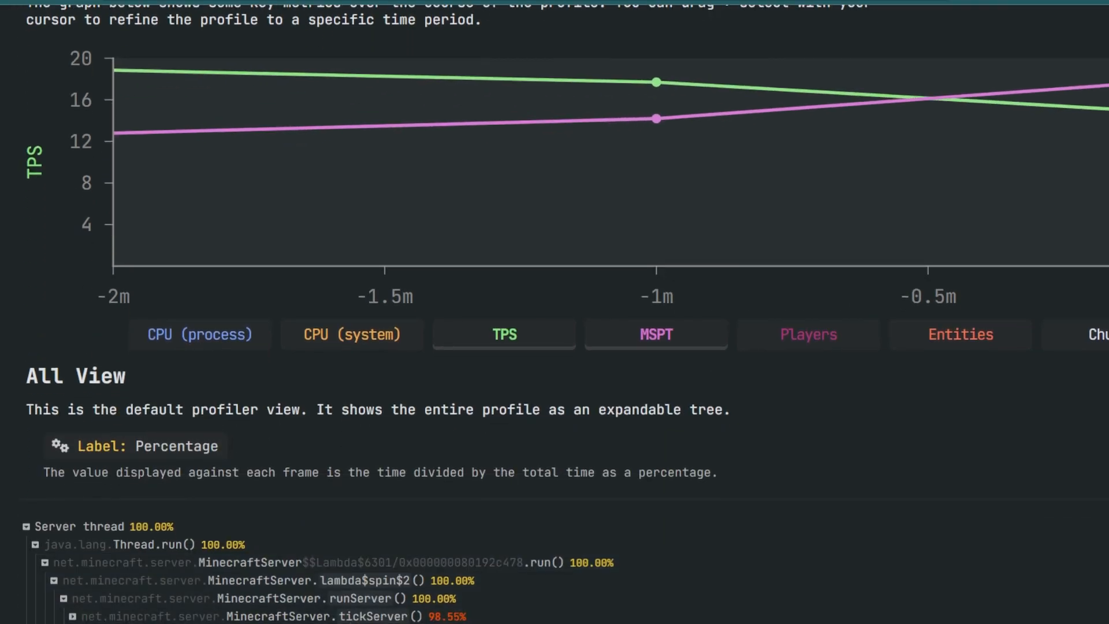
scroll(down, 3)
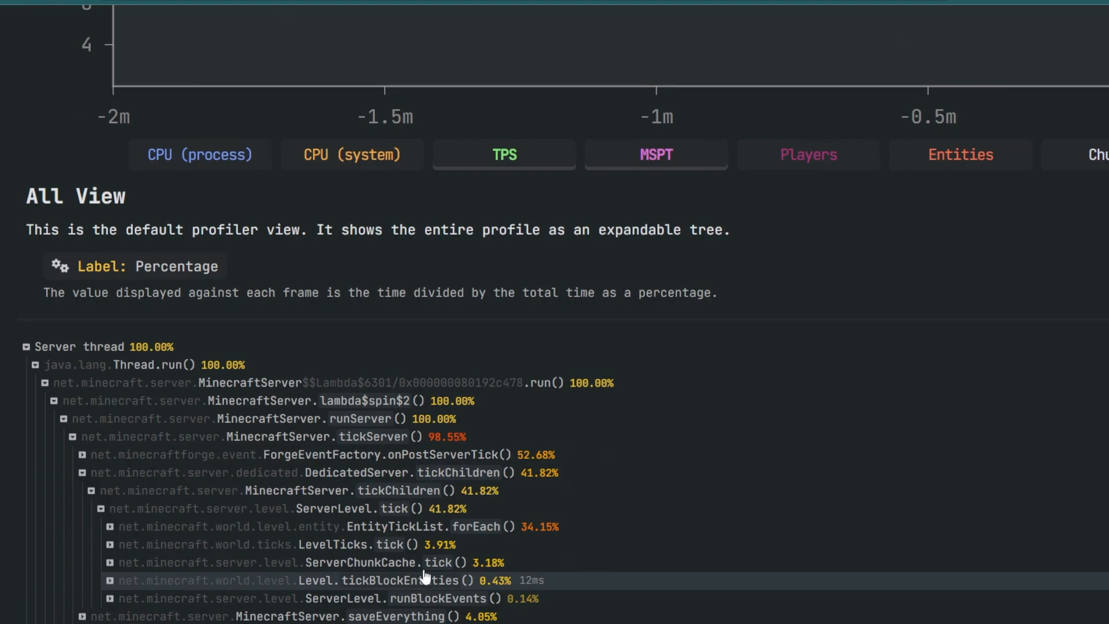
click(110, 527)
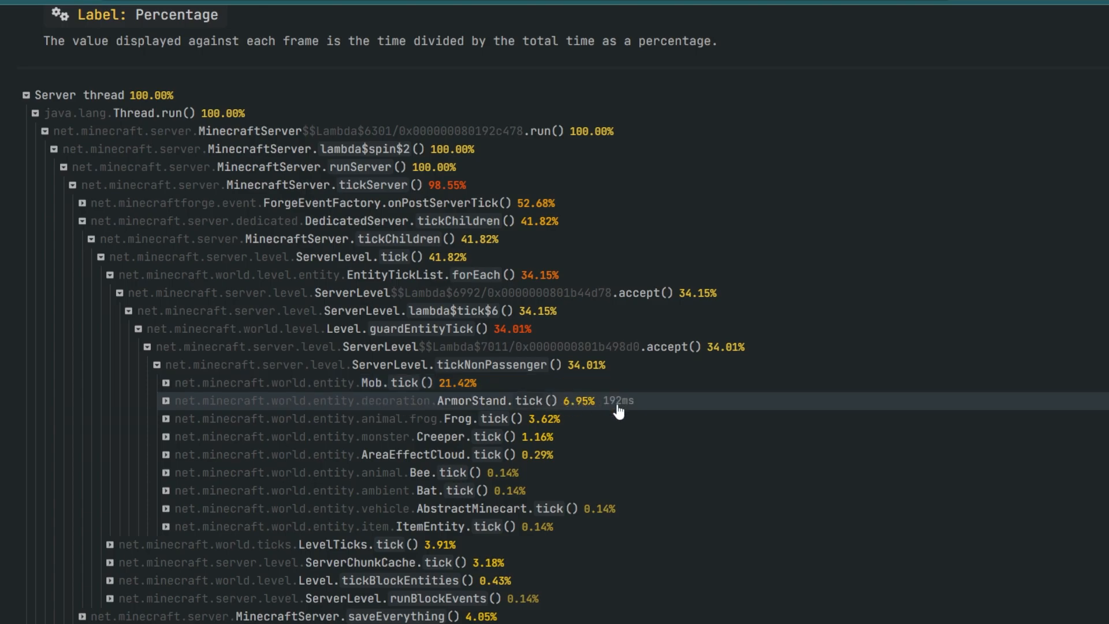
click(166, 382)
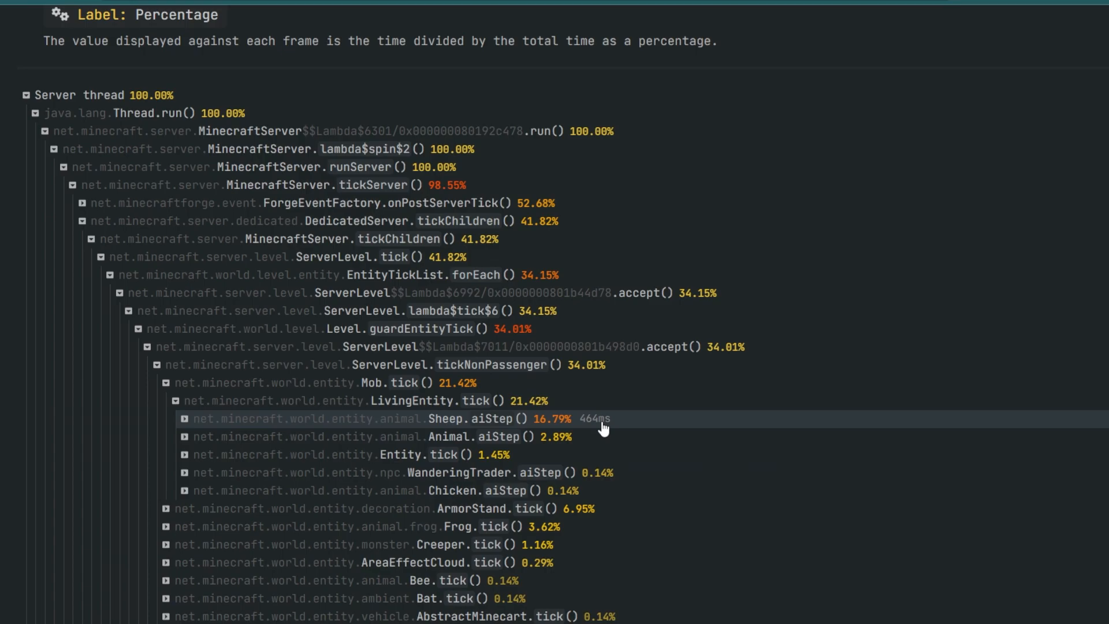
mouse_move(635, 426)
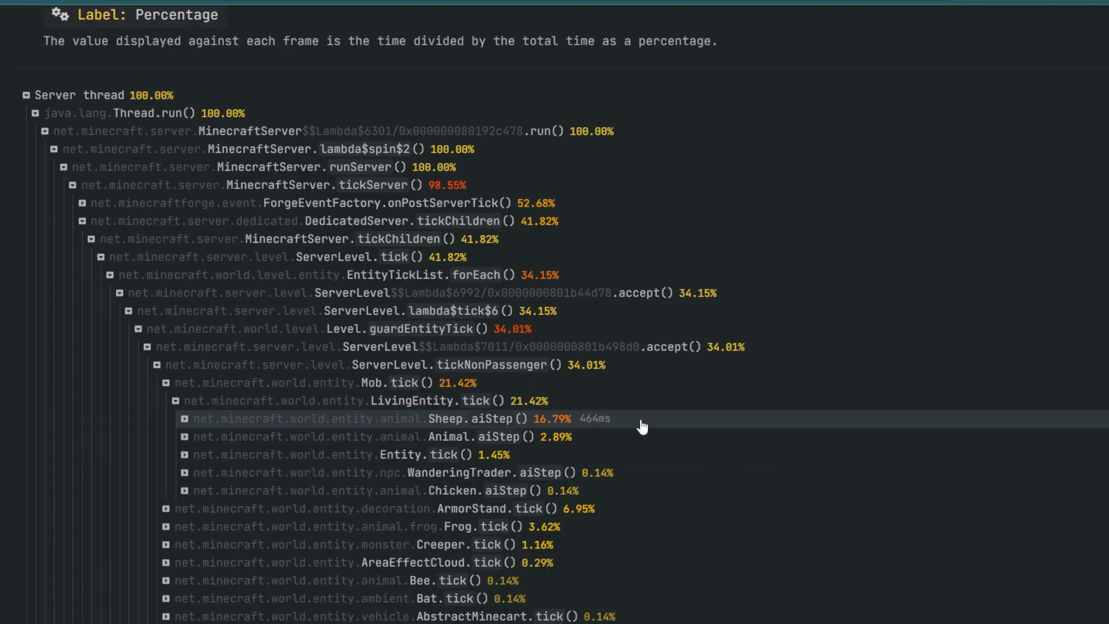
click(185, 437)
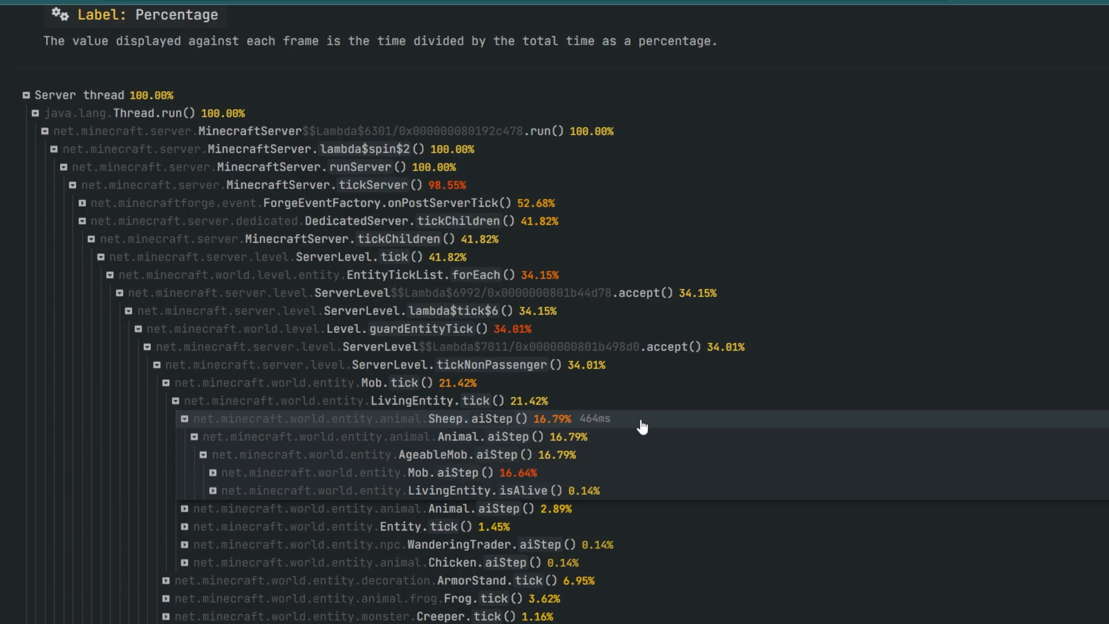
mouse_move(638, 490)
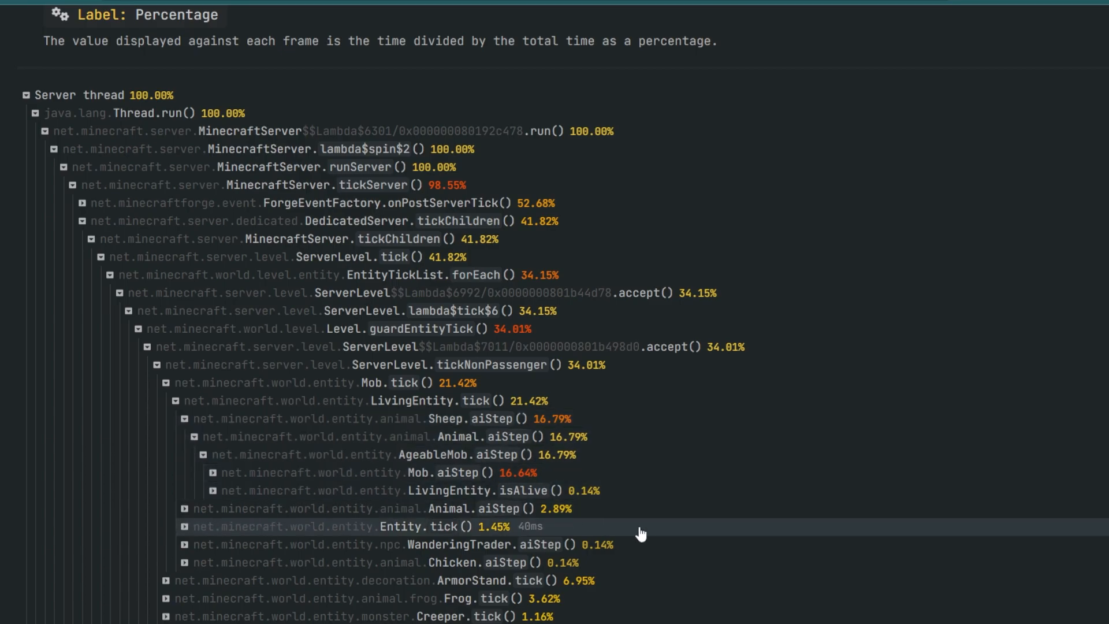
mouse_move(641, 542)
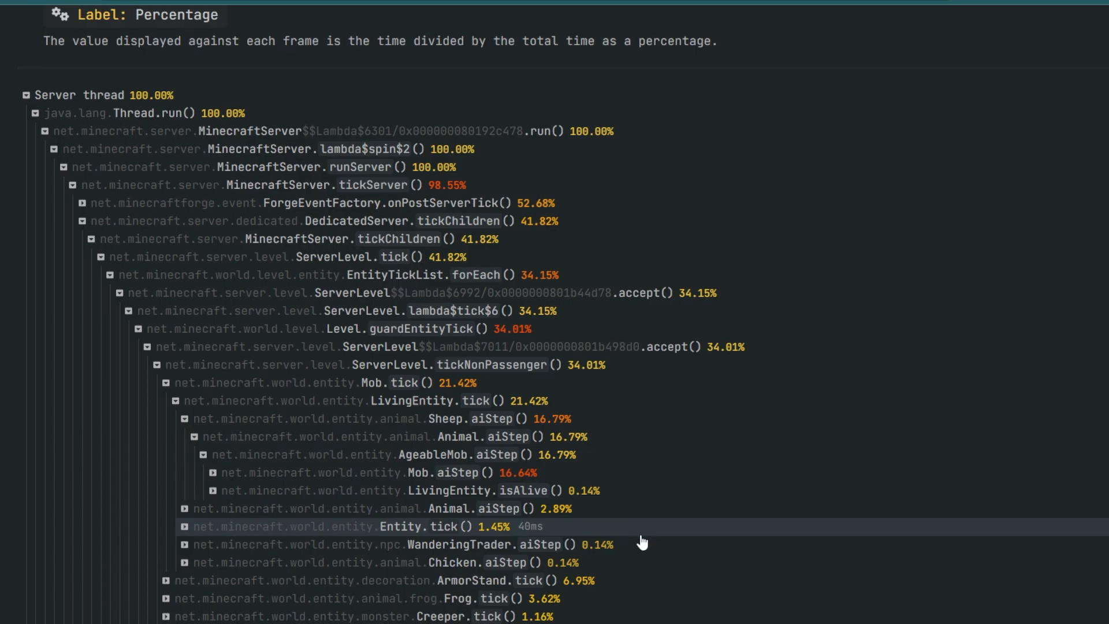
mouse_move(634, 455)
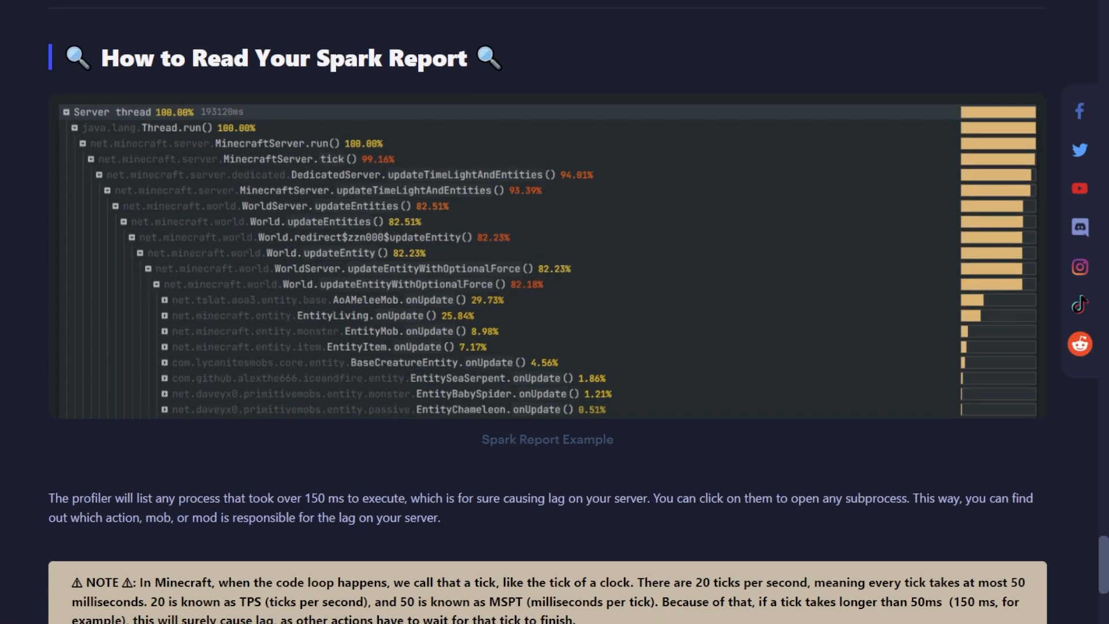
Scroll through the GGServers guide on reading a Spark report before moving to the spark docs.
scroll(down, 3)
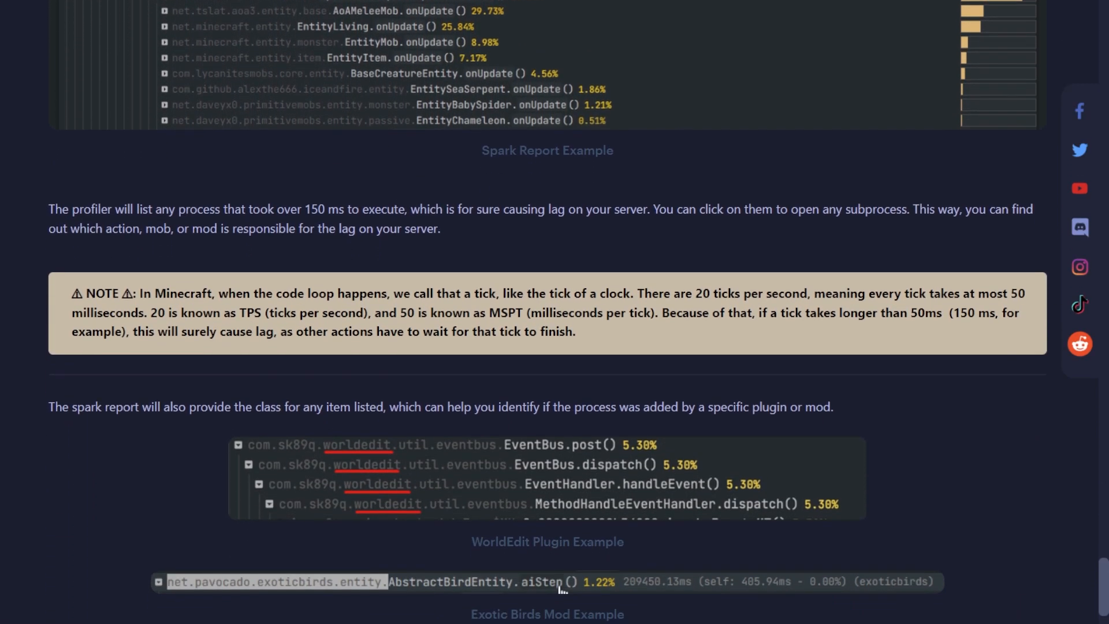
scroll(down, 3)
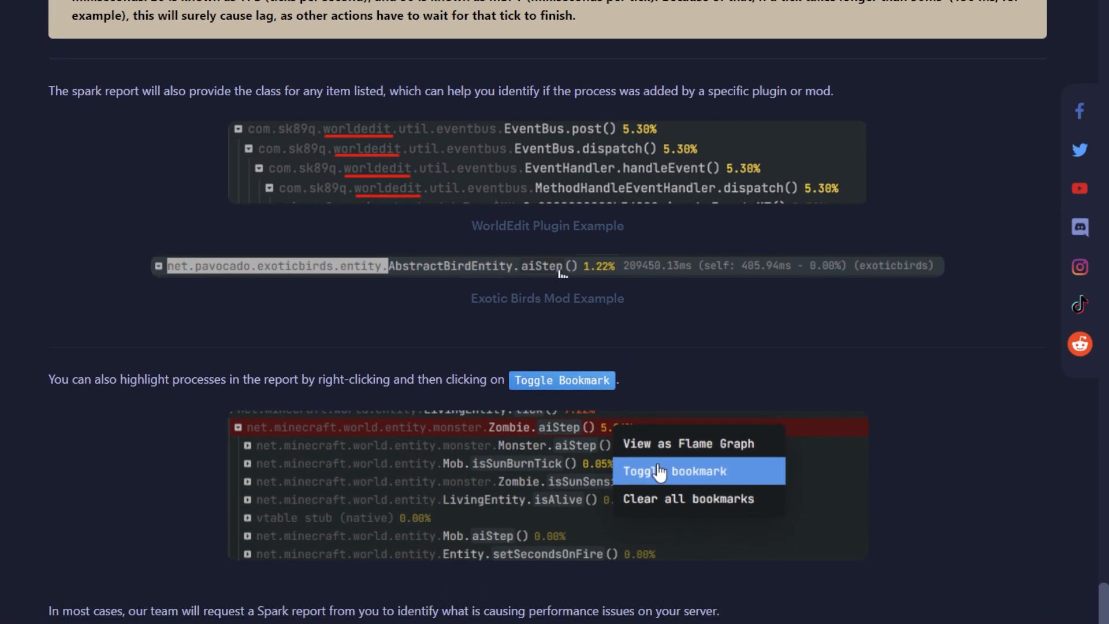
scroll(up, 3)
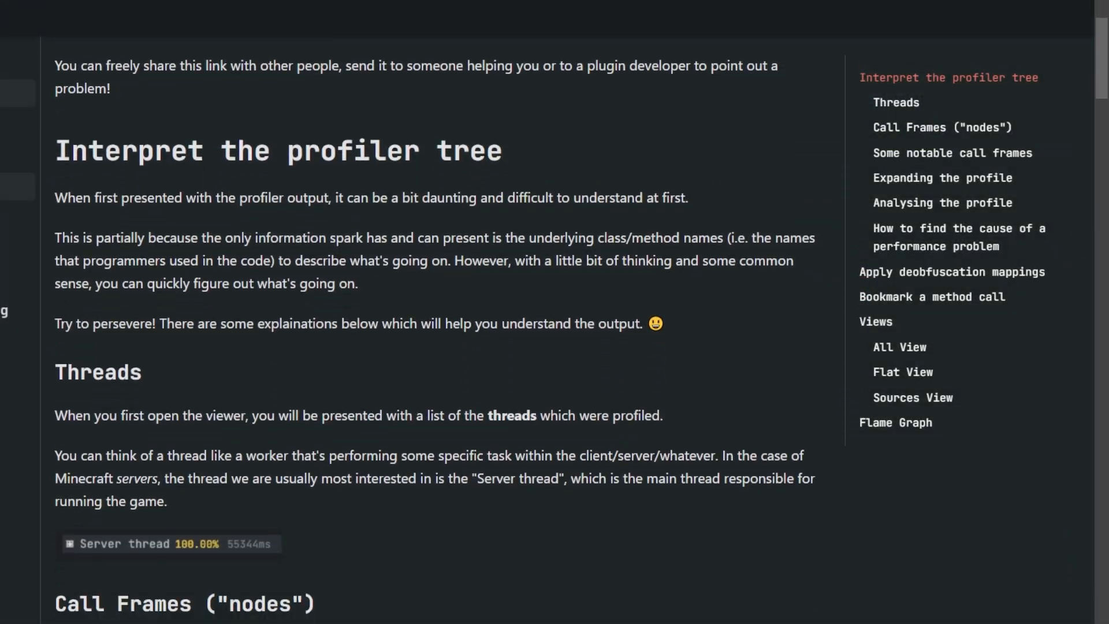